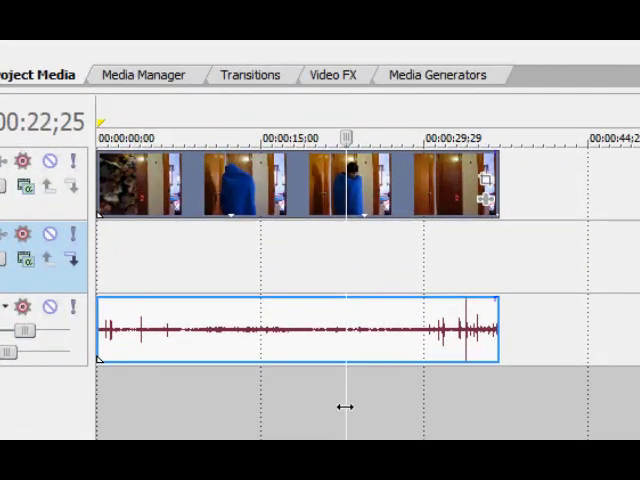
Scrub the playhead to frame 1,036, where the doorway is empty
drag(345, 137, 358, 137)
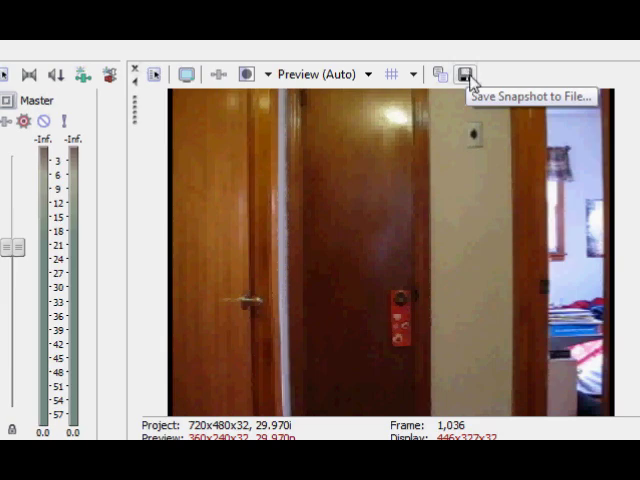
mouse_move(323, 172)
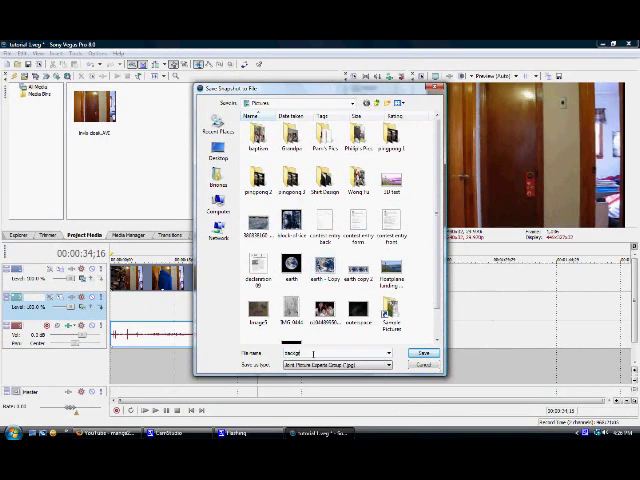
Name the empty-doorway snapshot file 'background'
text(background)
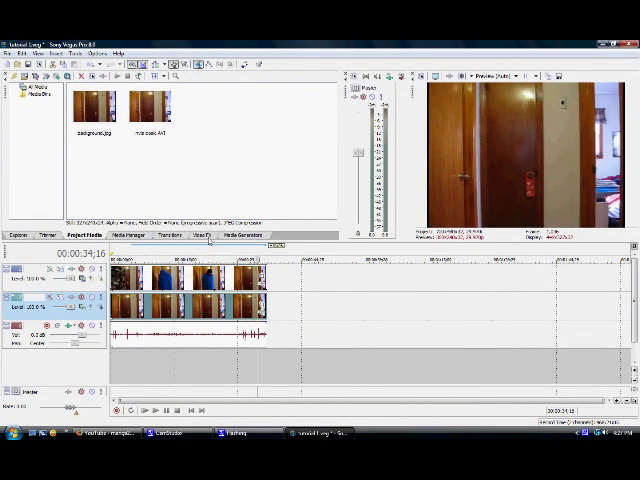
Put the Chroma Keyer from Video FX on the invis cloak event
click(203, 235)
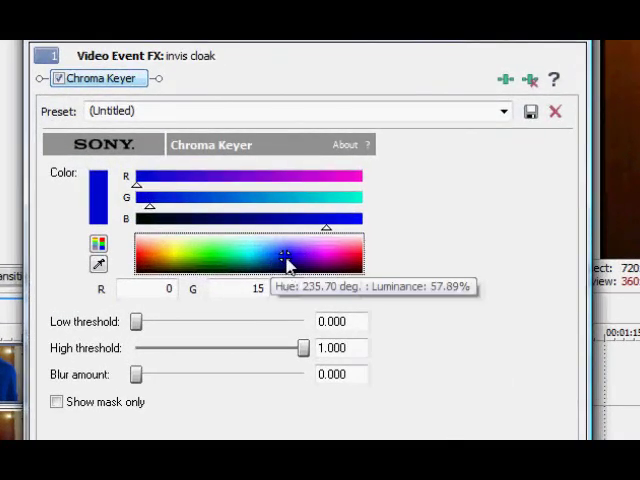
Pick the blanket's blue (R 0, G 39, B 188) in the Chroma Keyer spectrum
click(285, 255)
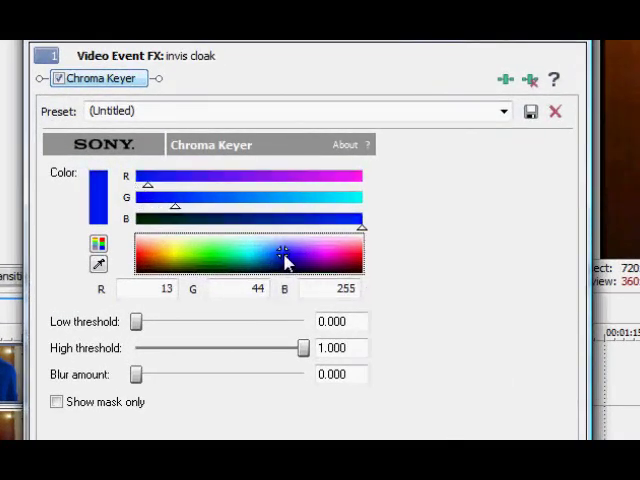
click(283, 258)
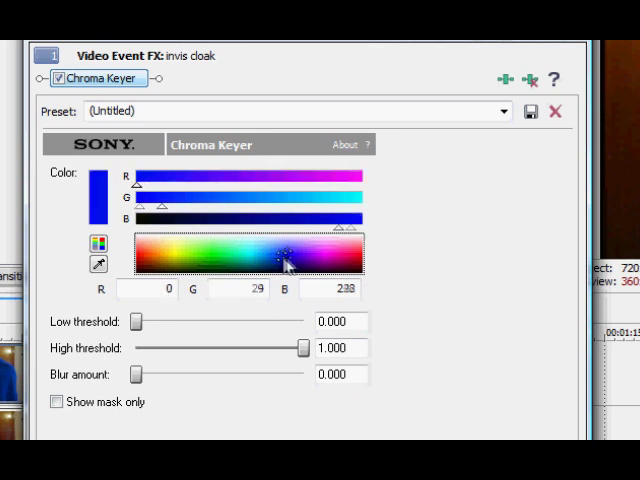
click(280, 255)
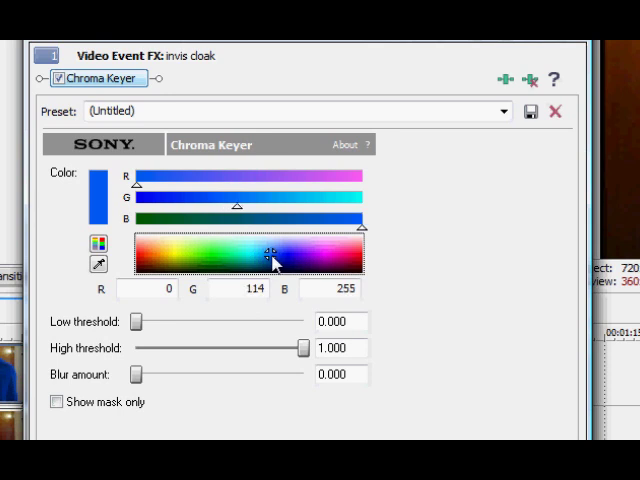
click(283, 254)
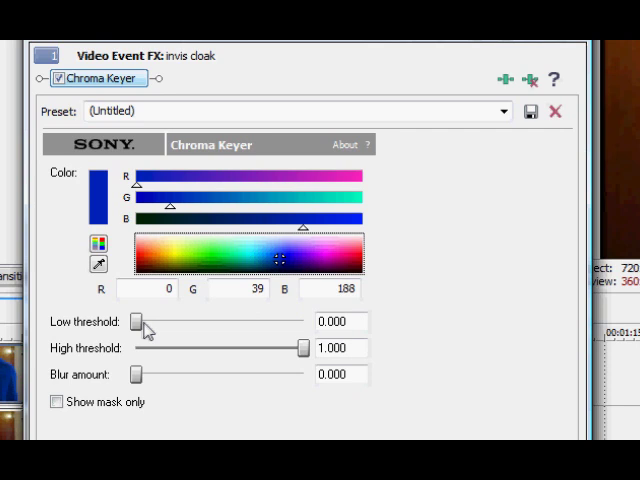
Raise the Chroma Keyer low threshold to about 0.43 and adjust the thresholds
drag(137, 322, 147, 322)
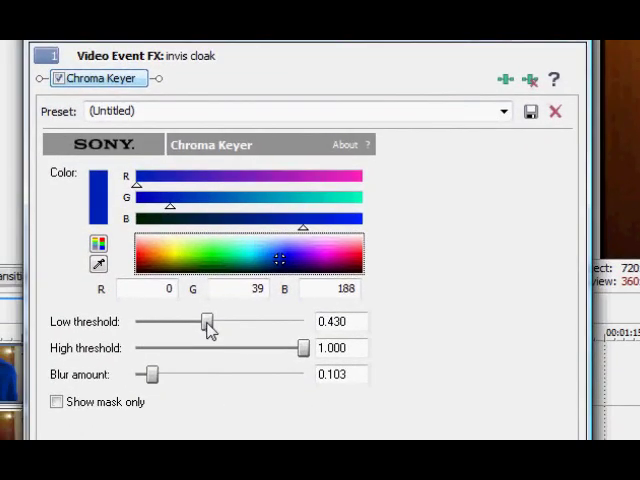
drag(302, 348, 282, 348)
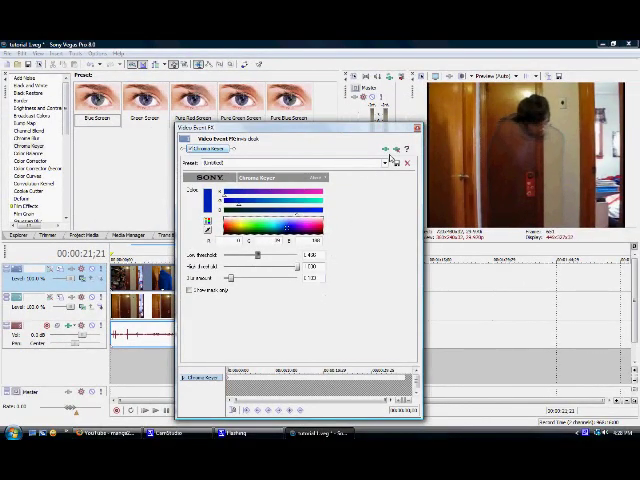
Close the Video Event FX window with the Chroma Keyer still applied
click(408, 161)
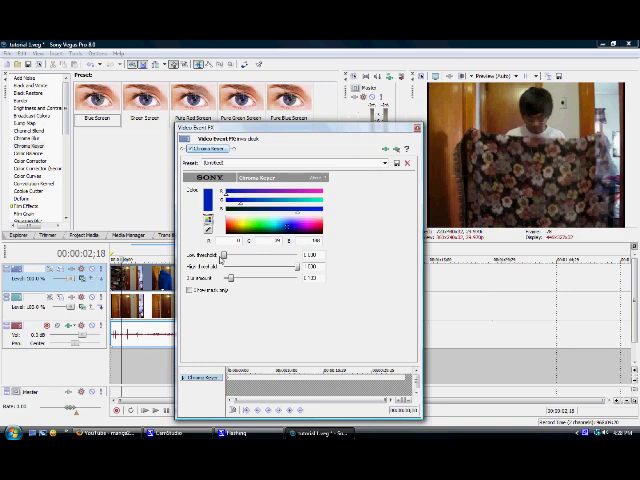
click(413, 131)
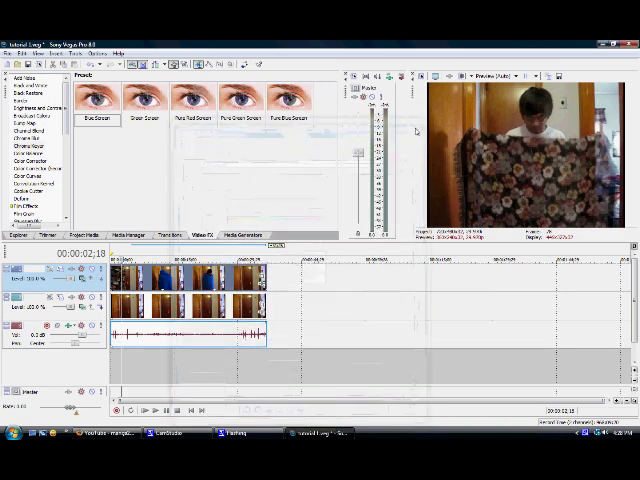